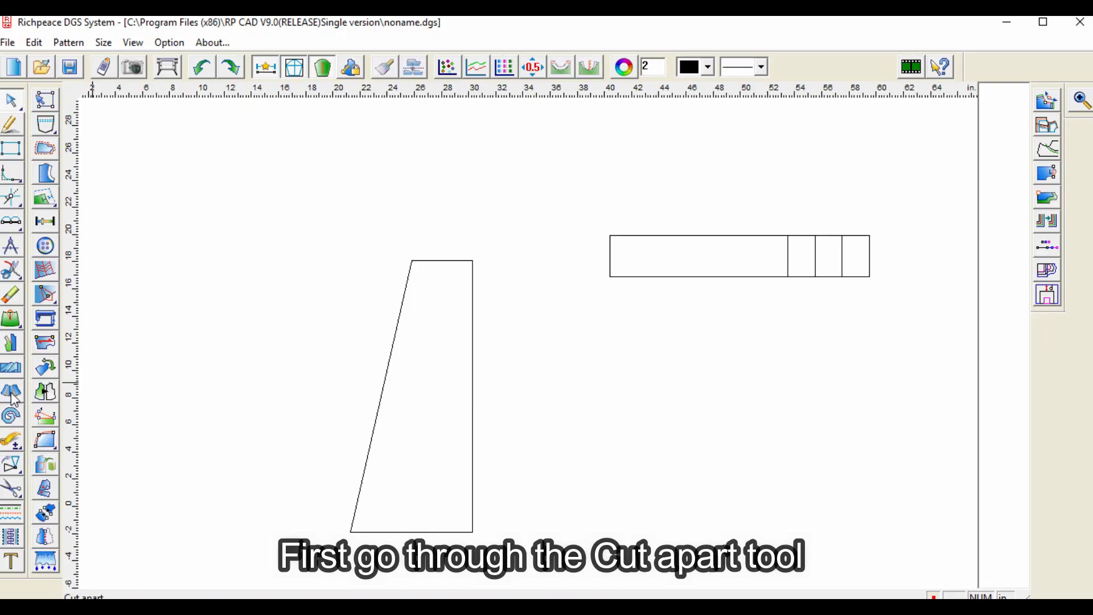
Step: Activate the Cut apart spreading function from the left toolbar
left_click(12, 393)
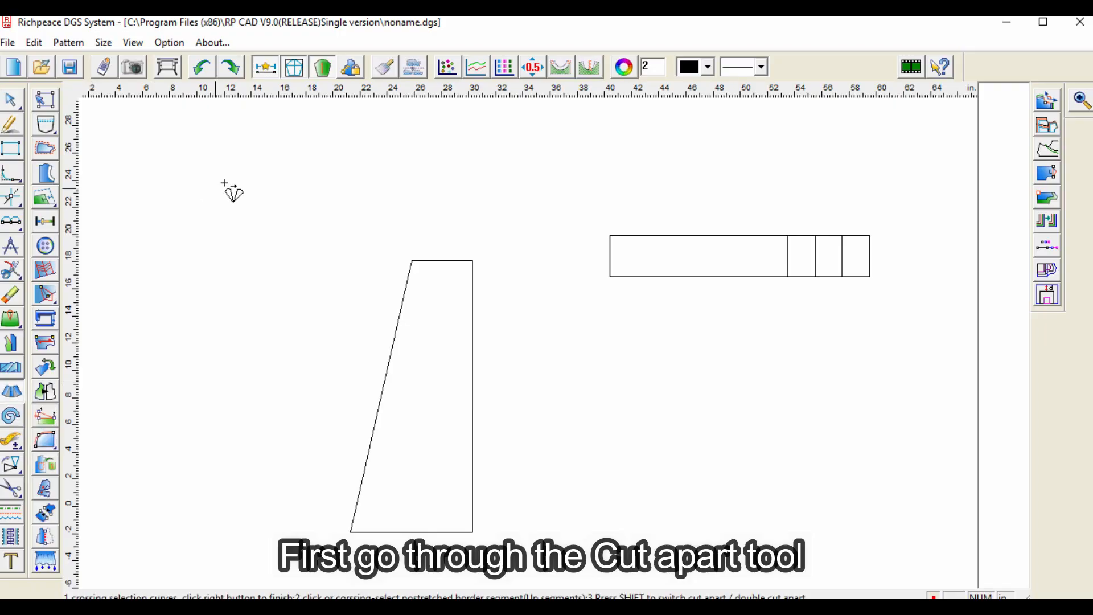
mouse_move(636, 305)
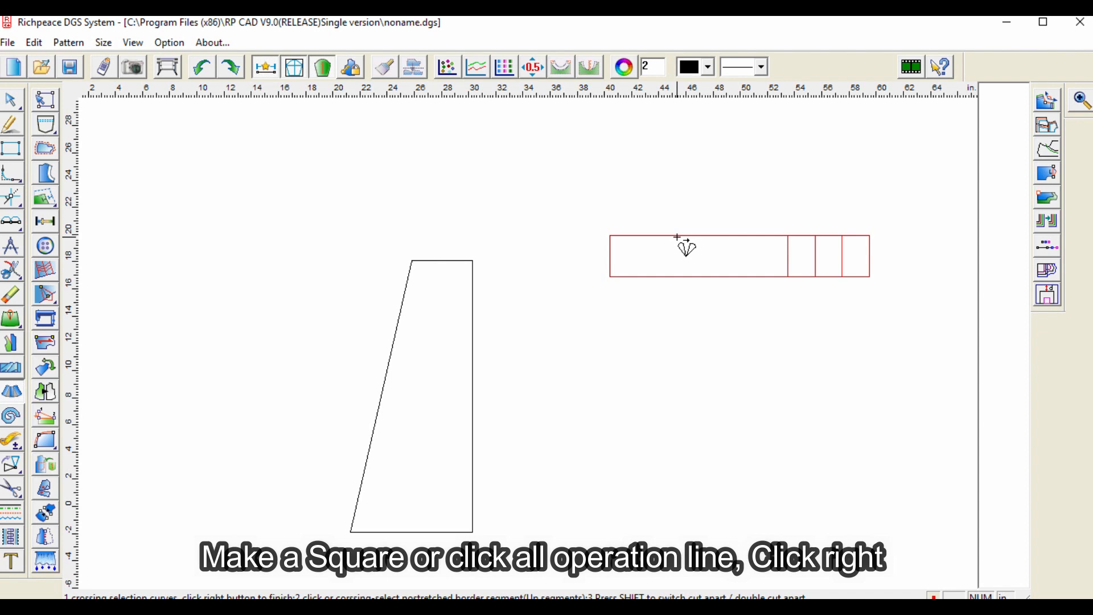
mouse_move(732, 246)
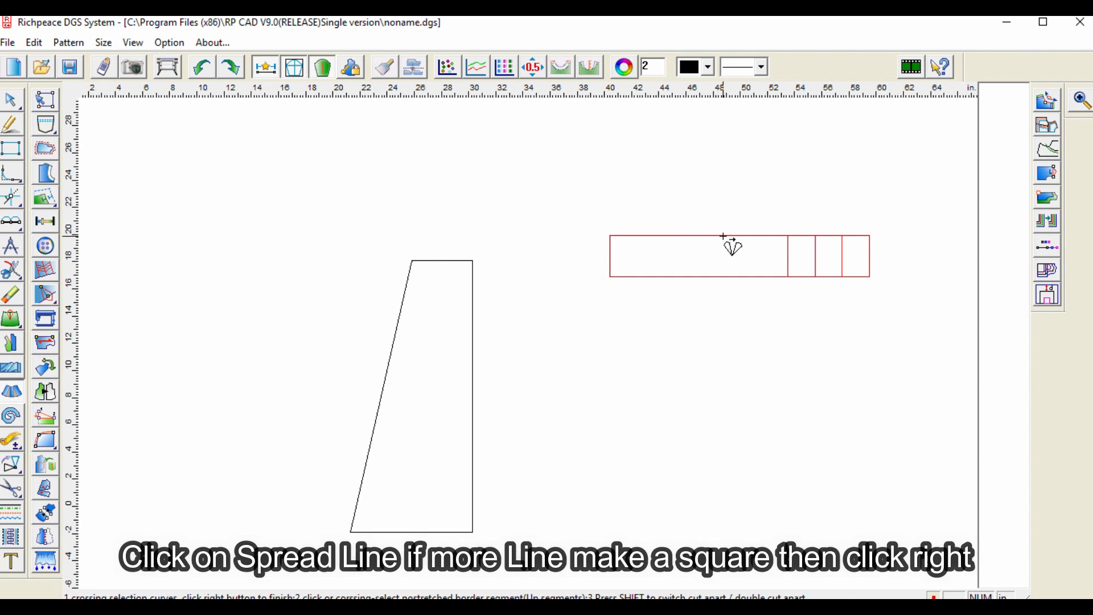
left_click(725, 235)
type(".5")
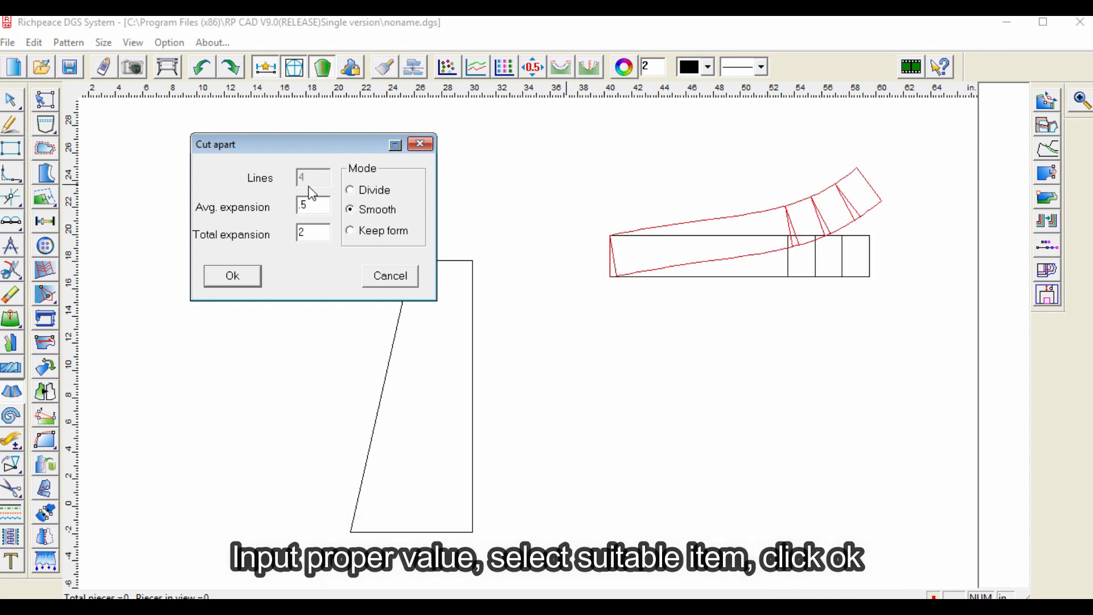
Step: Preview the rectangle in Divide then Smooth mode and close the settings without spreading it
left_click(350, 190)
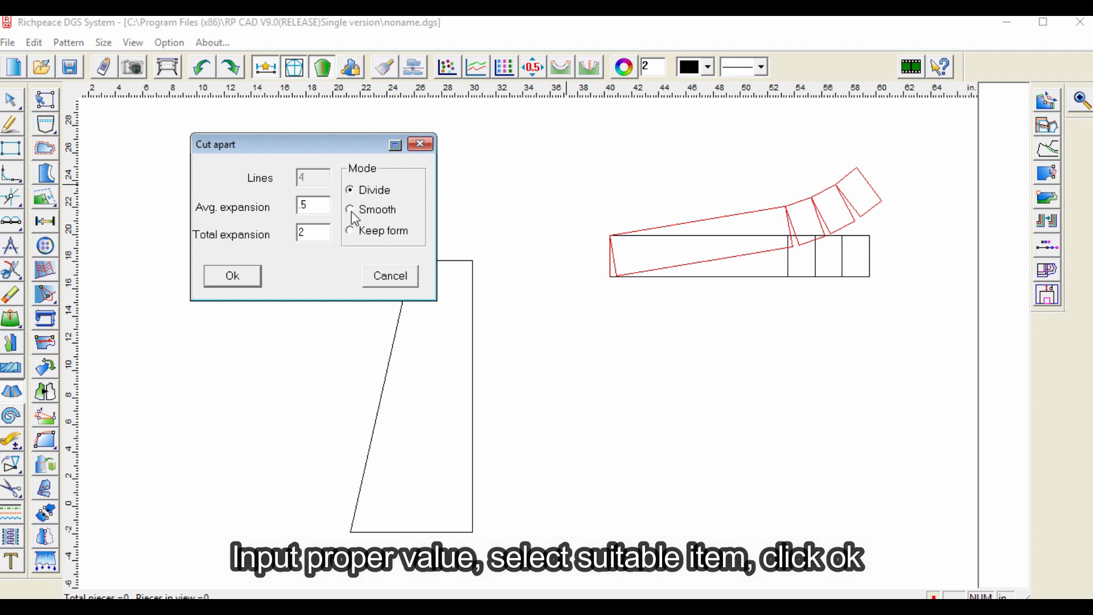
left_click(352, 209)
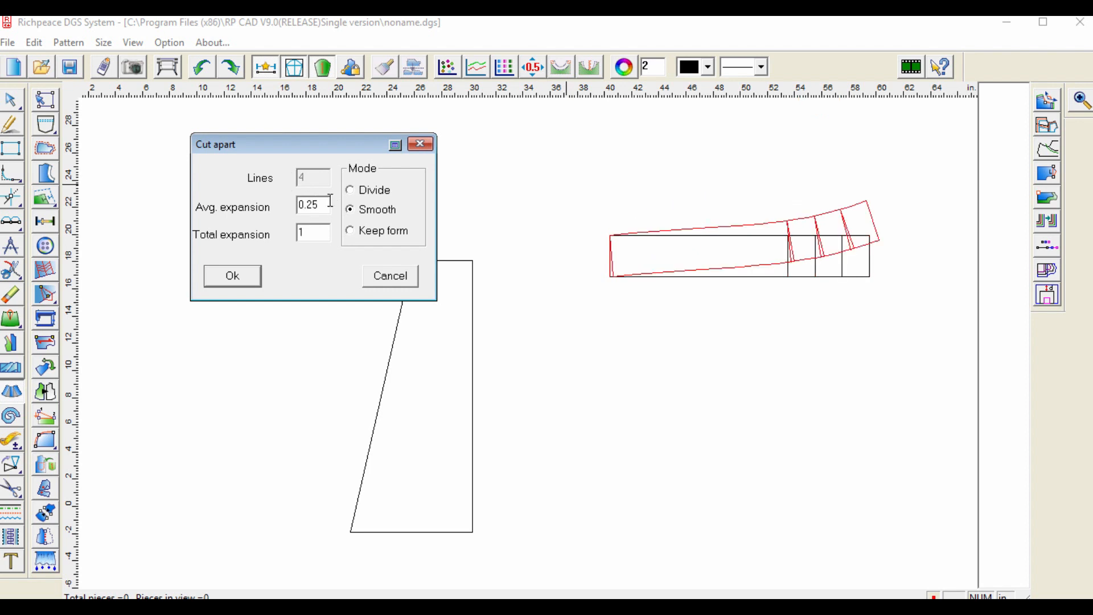
left_click(231, 276)
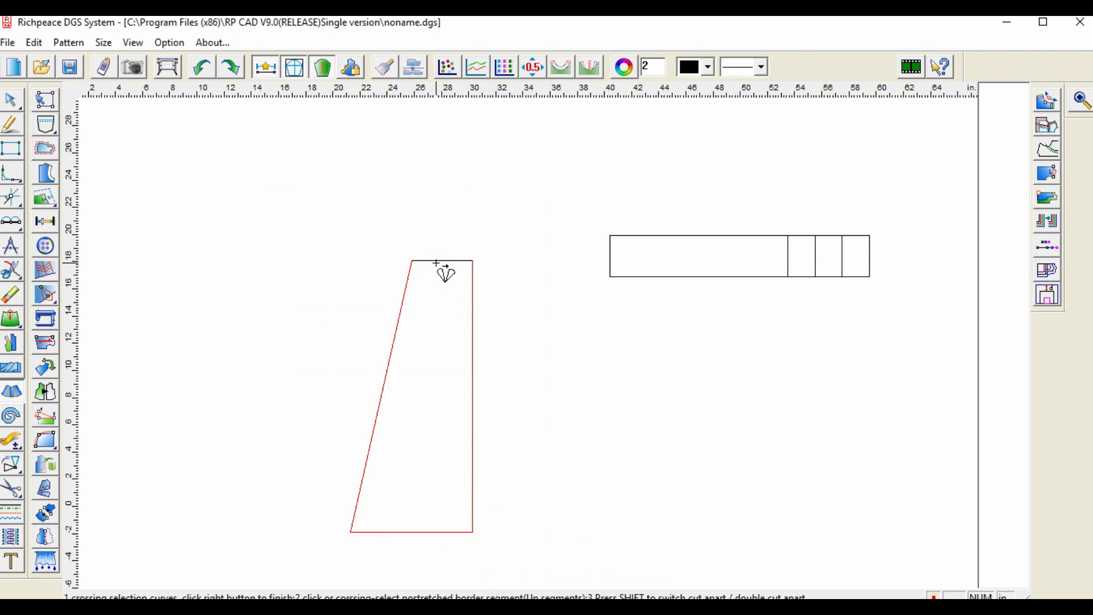
Step: Fix the trapezoid's top edge and mark its bottom edge as the one to spread
left_click(443, 263)
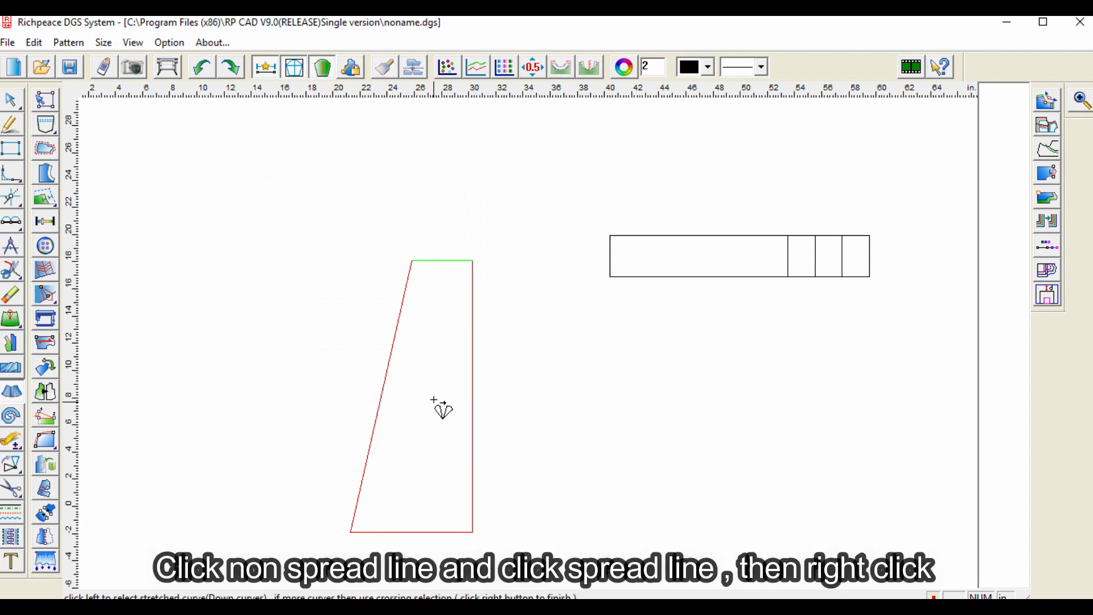
left_click(411, 528)
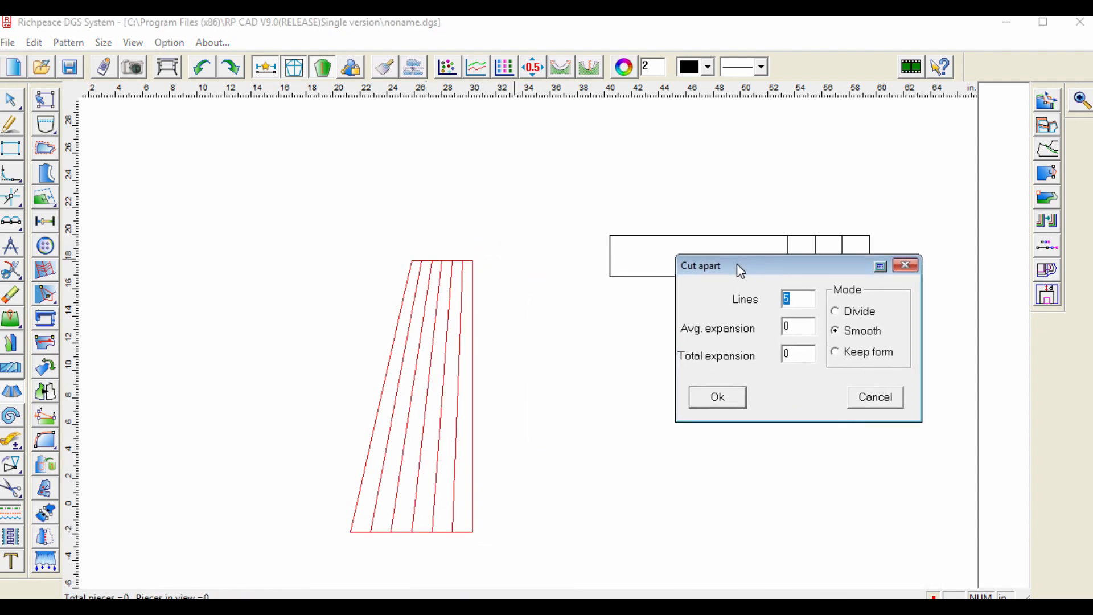
mouse_move(750, 299)
type("1")
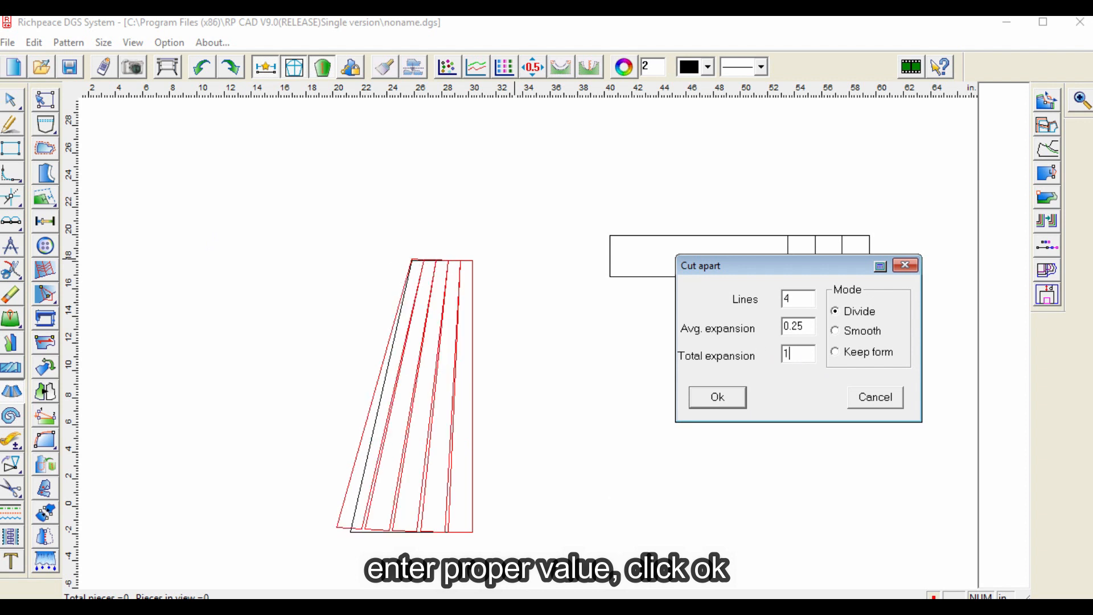
Step: Apply a Smooth spread of 4 lines and total expansion 15, flaring the trapezoid into a fan
left_click(834, 330)
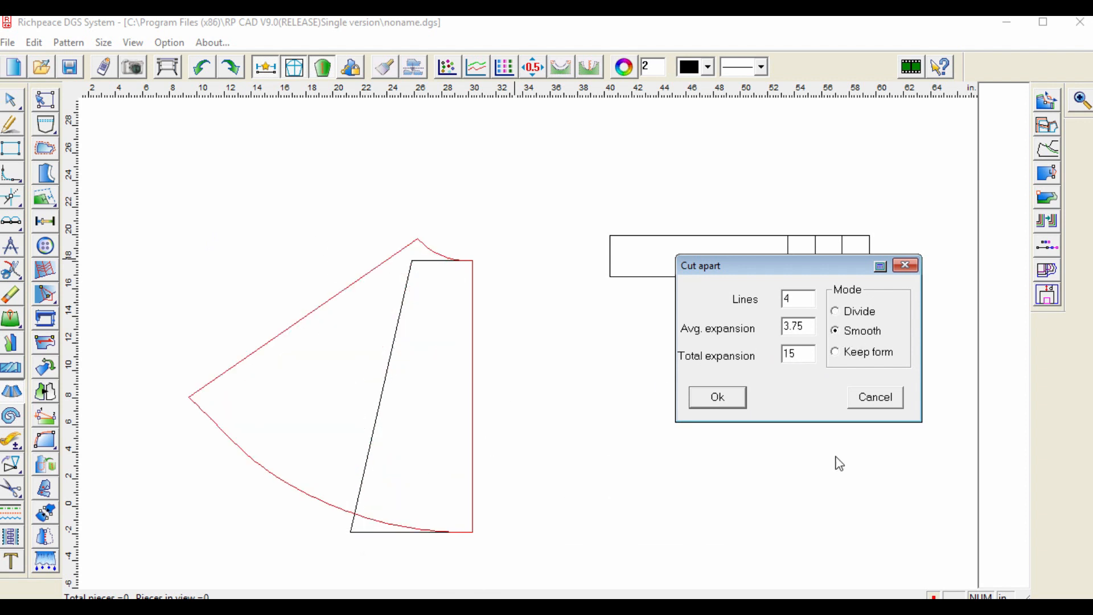
left_click(716, 396)
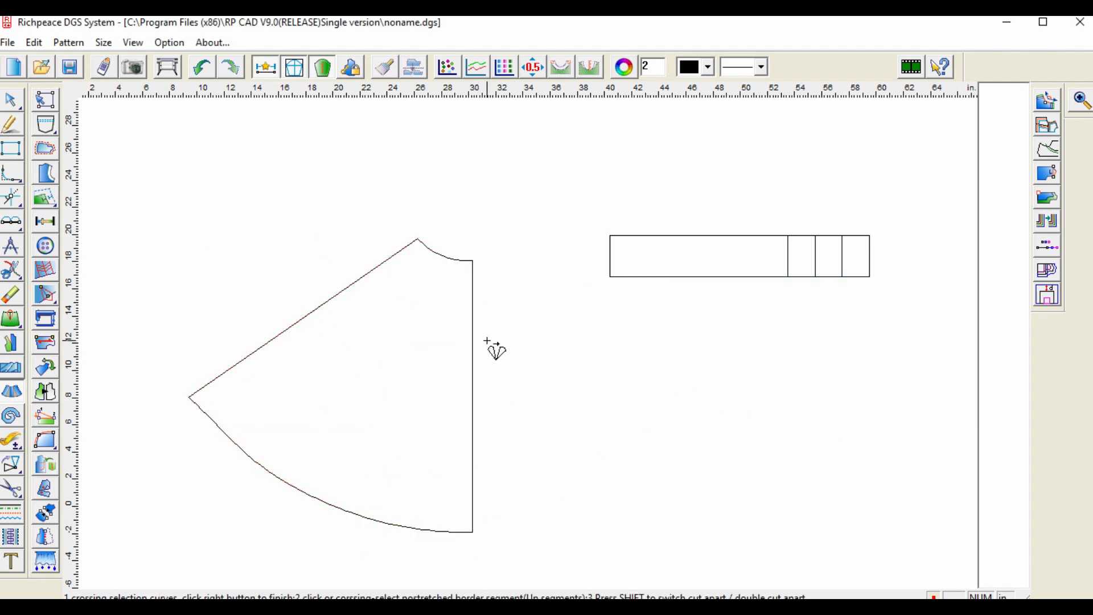